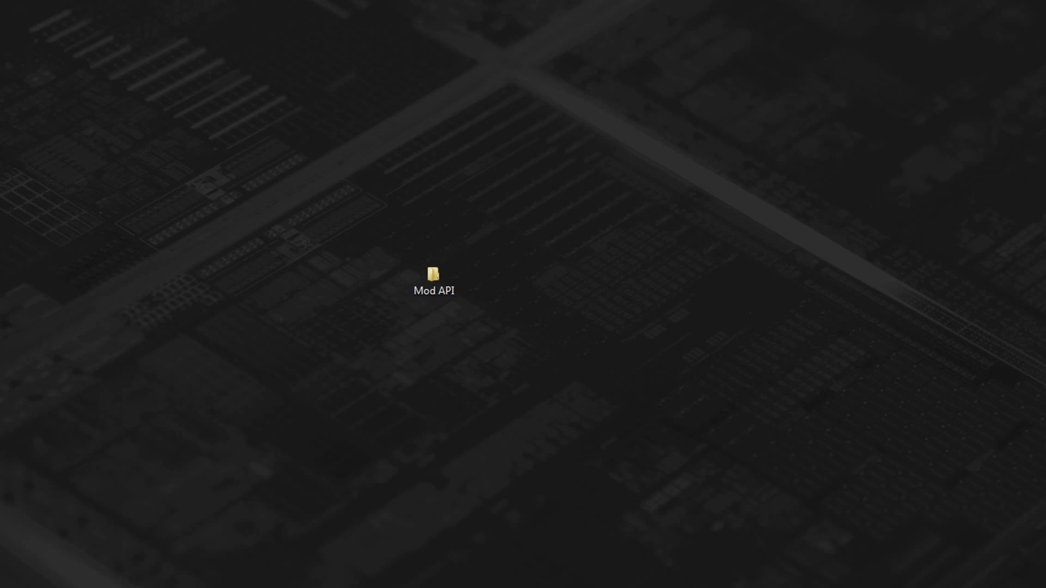
Step: Launch ModAPI.exe from the Mod API folder on the desktop
double_click(433, 278)
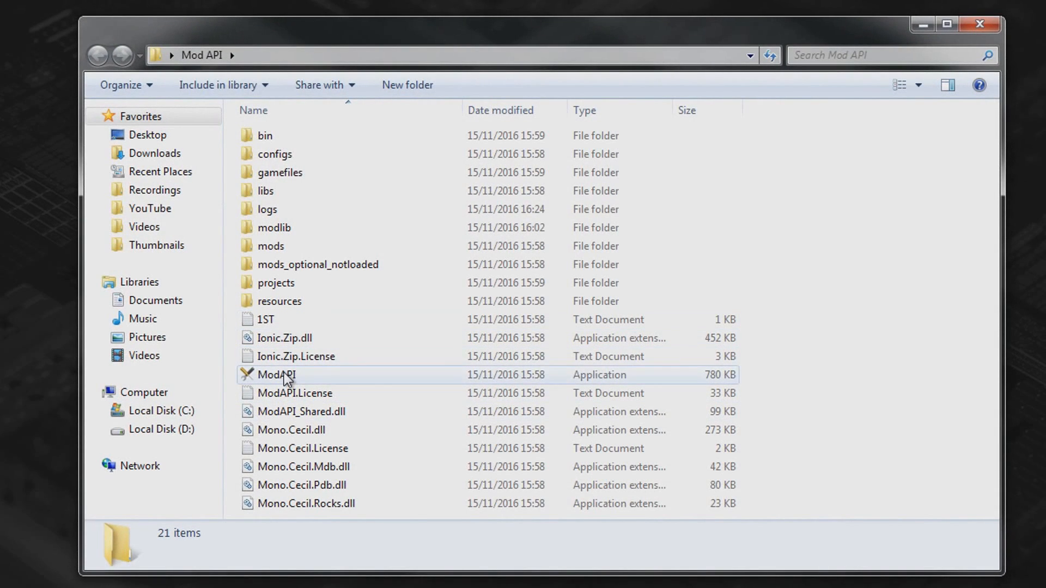
click(275, 374)
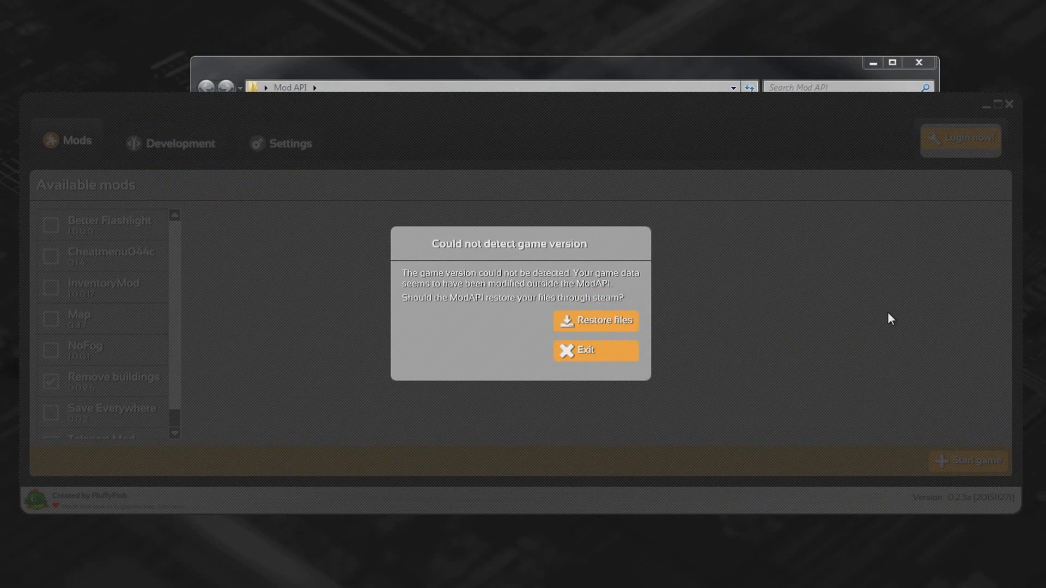
Step: Restore the game files through Steam validation and dismiss the finished report
click(595, 320)
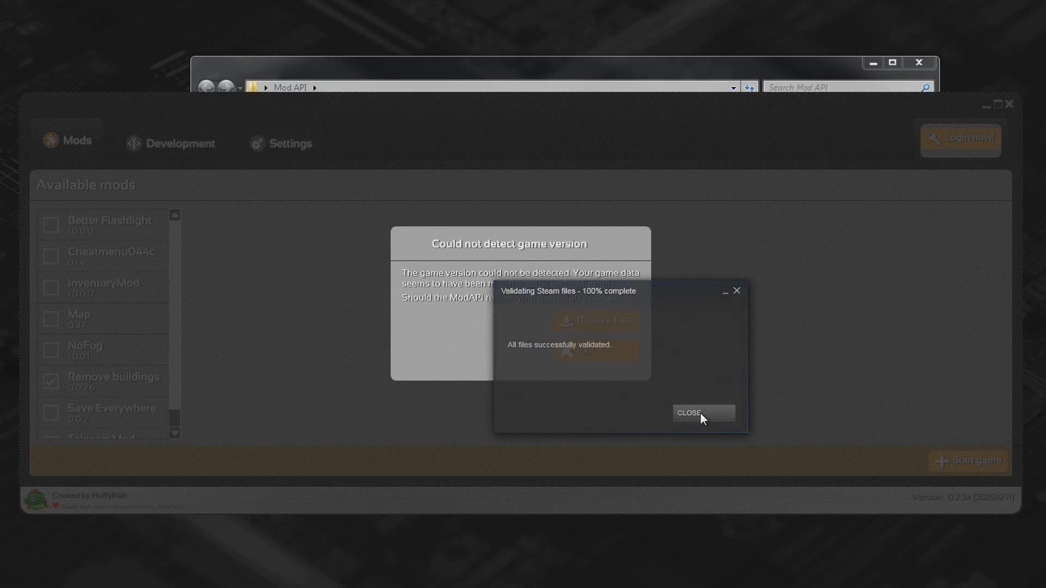
click(700, 412)
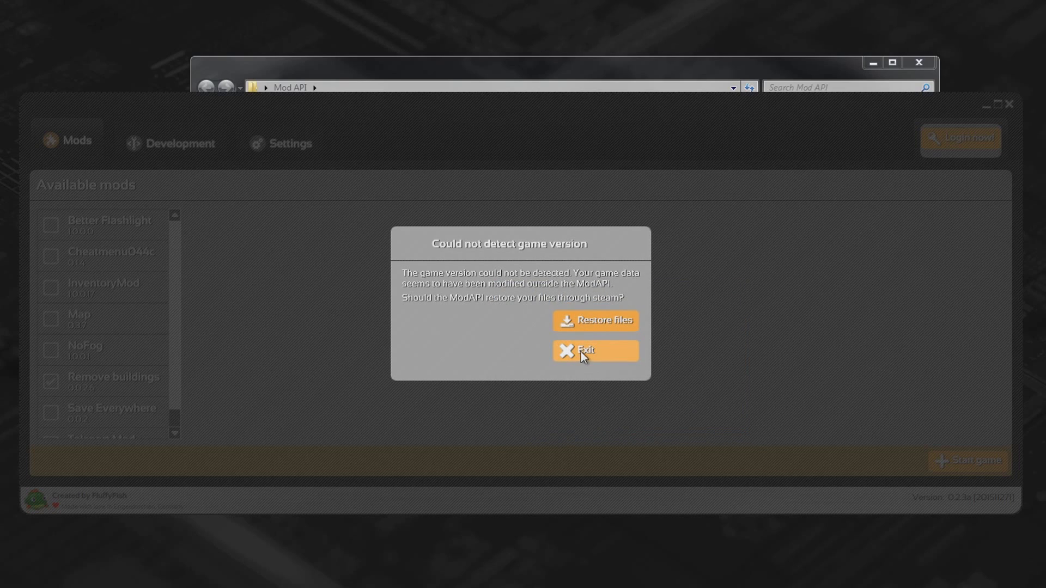
Step: Quit ModAPI from the version warning and check the logs folder
click(595, 350)
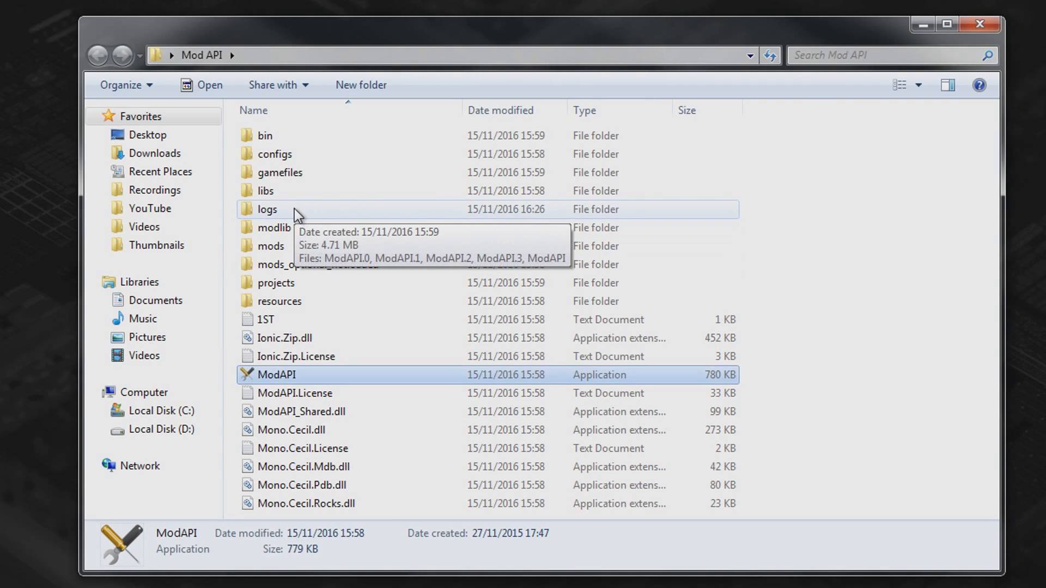
double_click(267, 210)
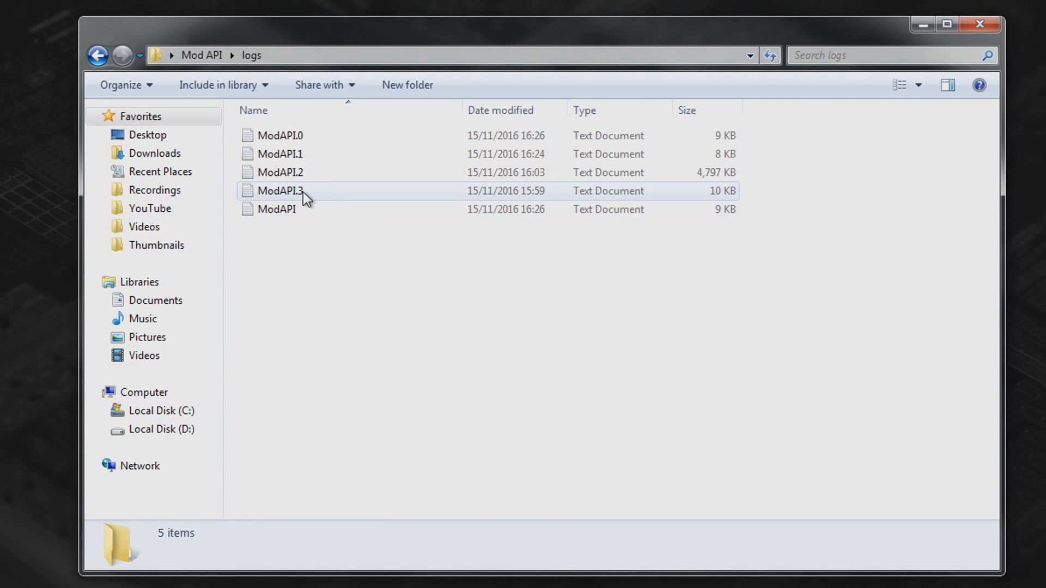
mouse_move(311, 200)
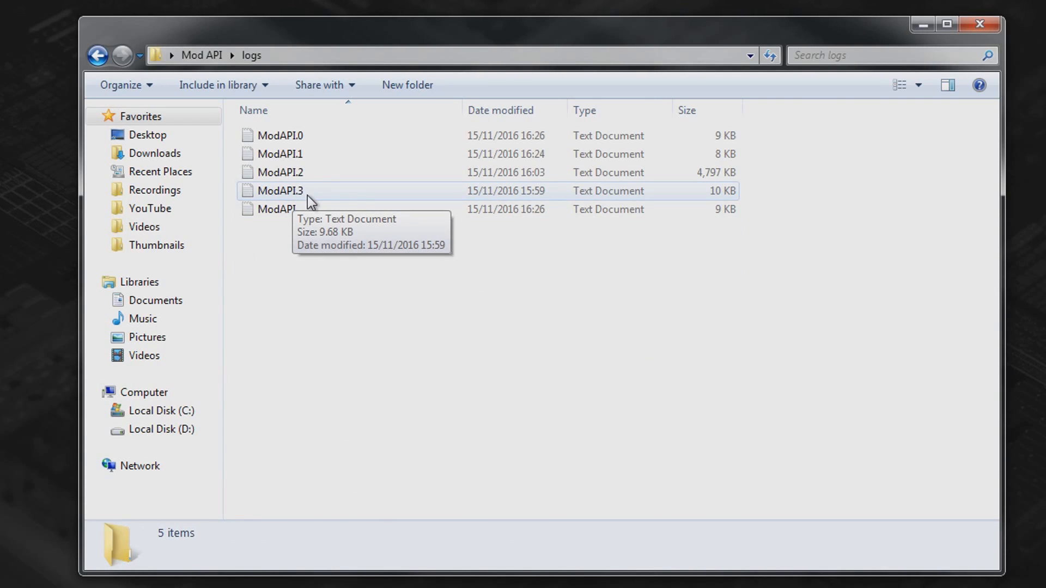
click(280, 191)
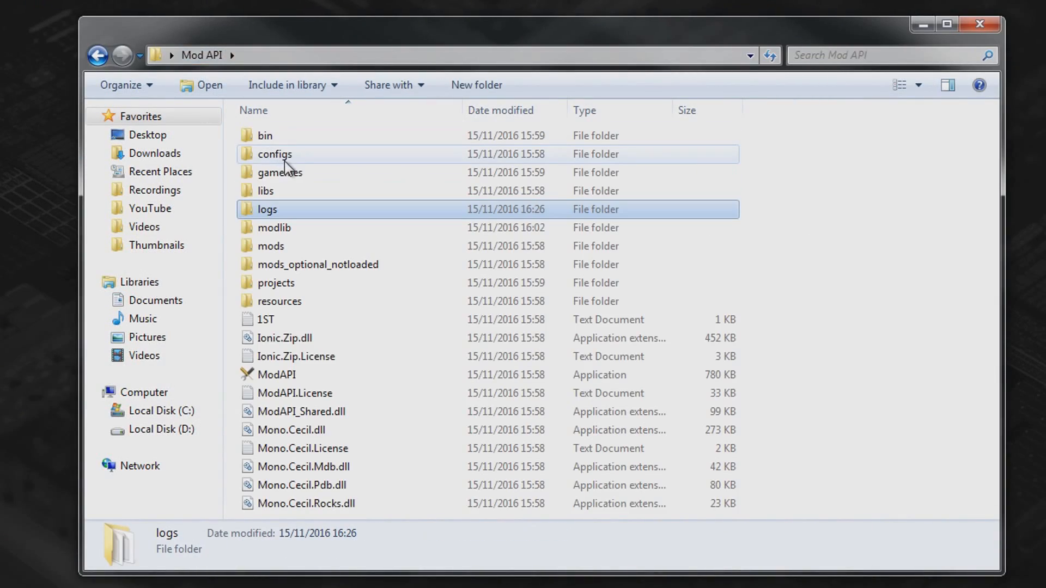
Step: Edit The Forest's Versions.xml from the configs folder in Notepad++
double_click(273, 153)
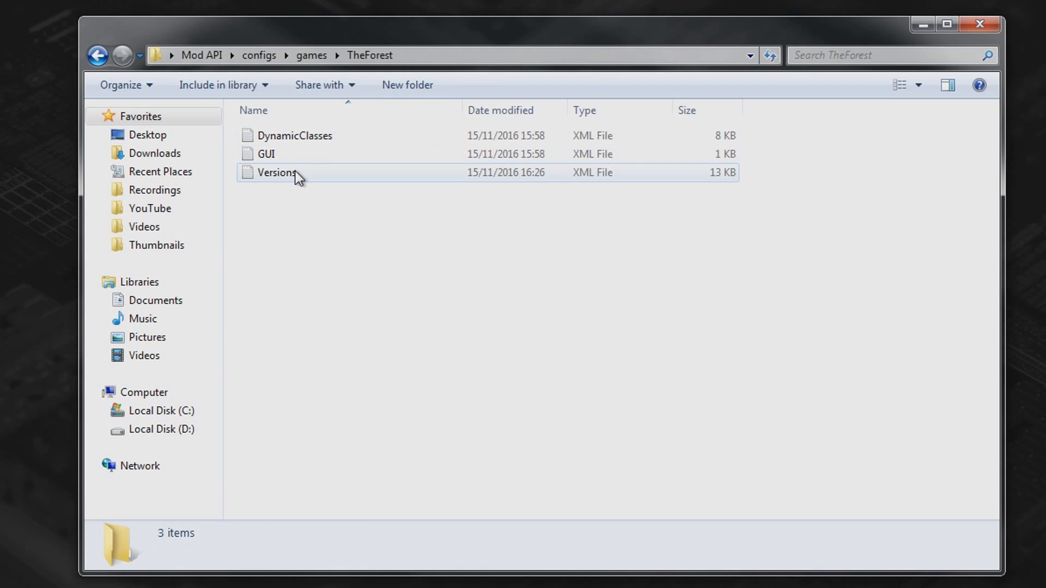
right_click(277, 173)
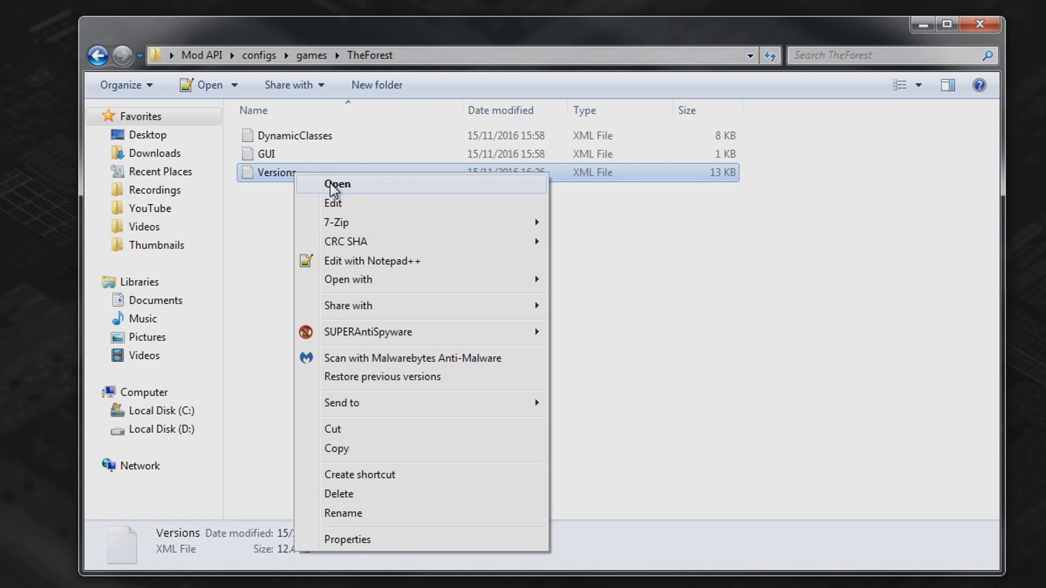
click(372, 260)
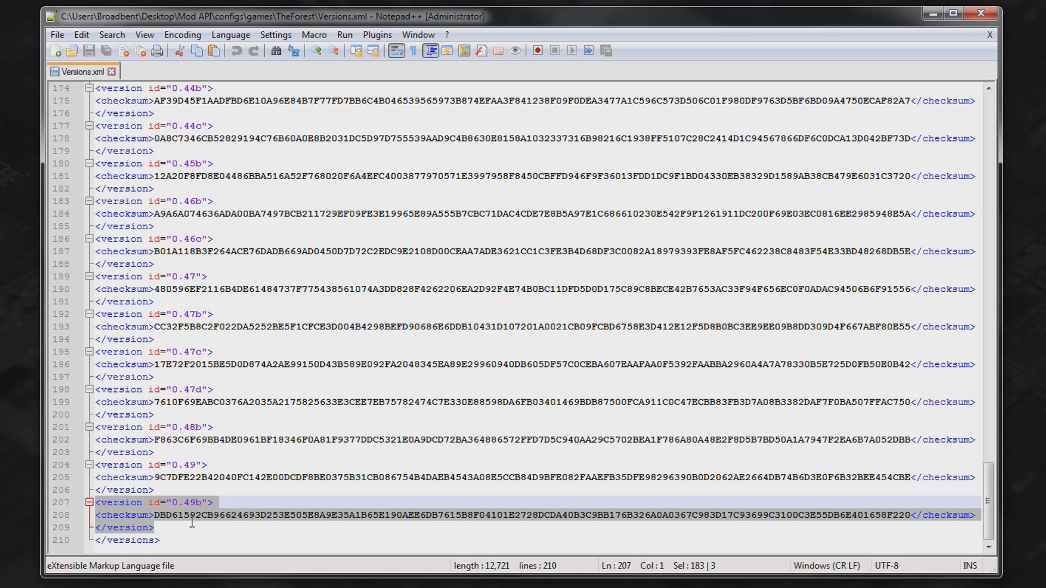
Step: Duplicate the 0.49b version entry at the end of Versions.xml and change its id to 0.50
key(enter)
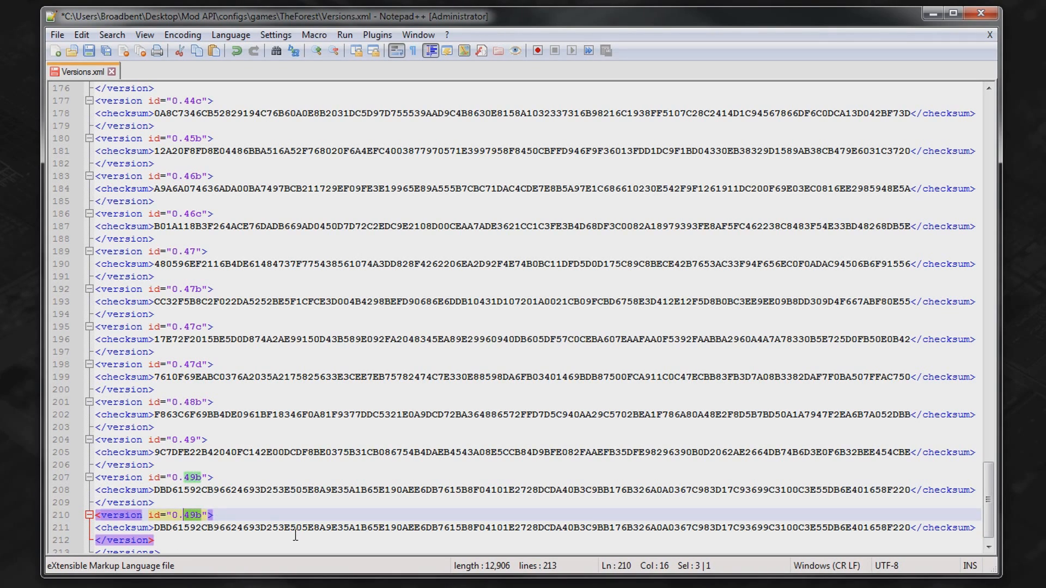
text(0.50)
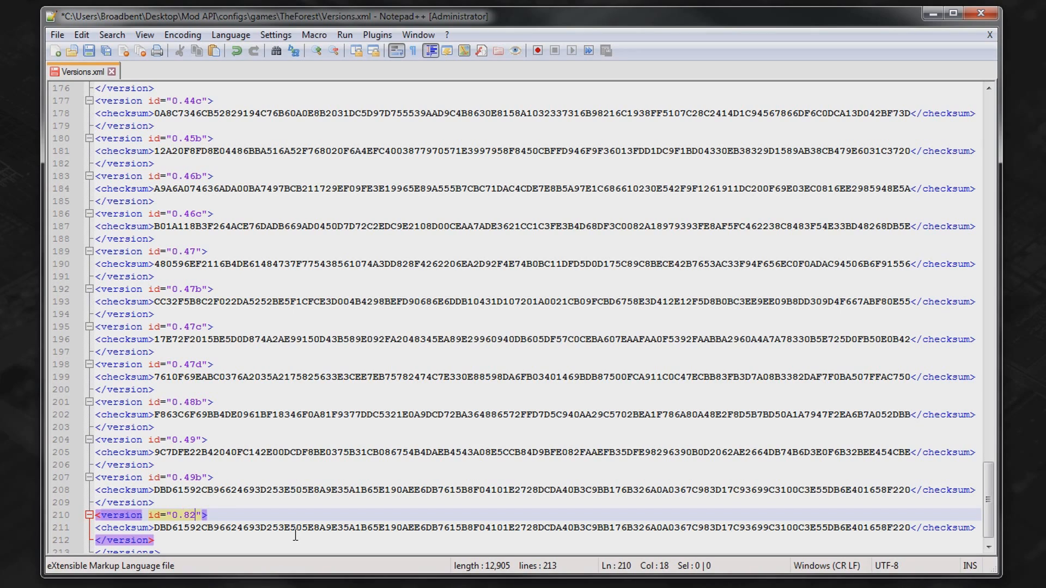
key(BackSpace)
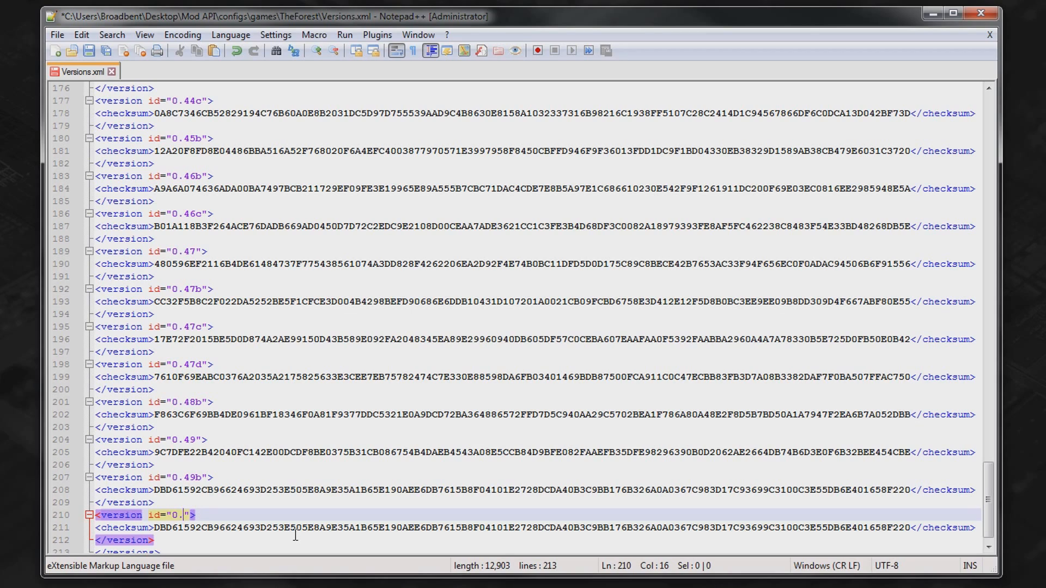
text(50)
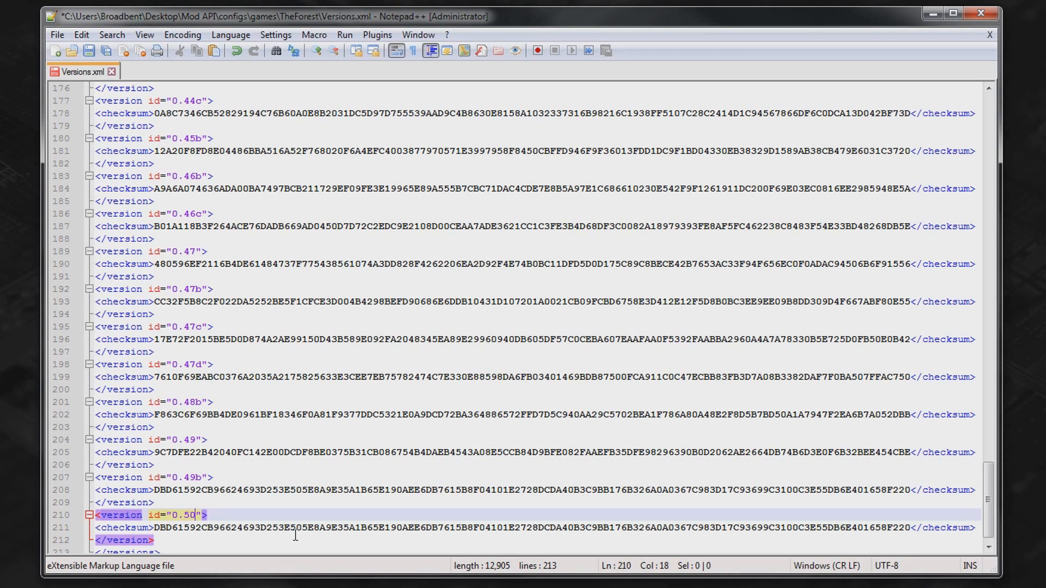
mouse_move(266, 438)
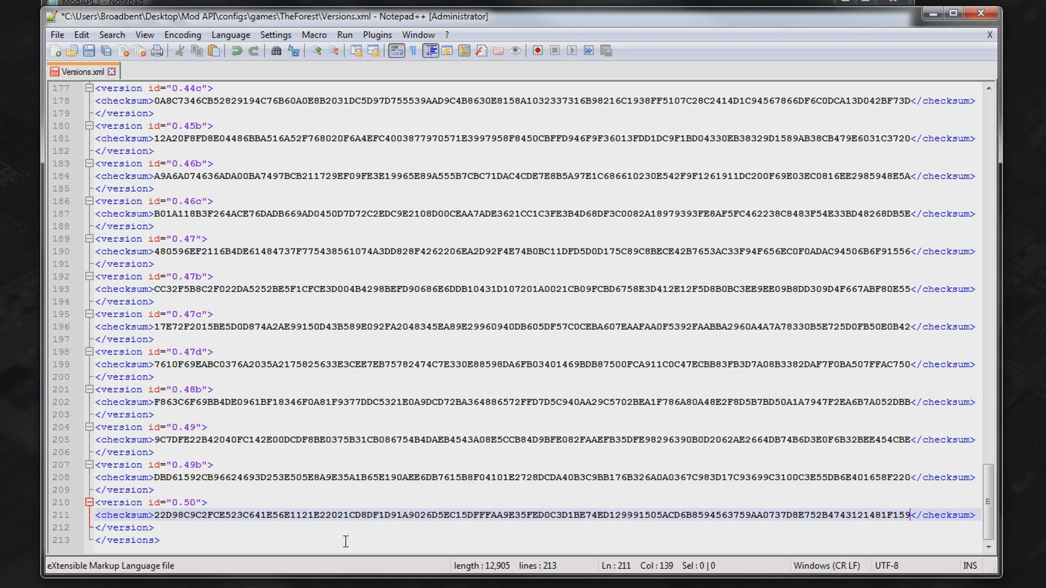
mouse_move(197, 496)
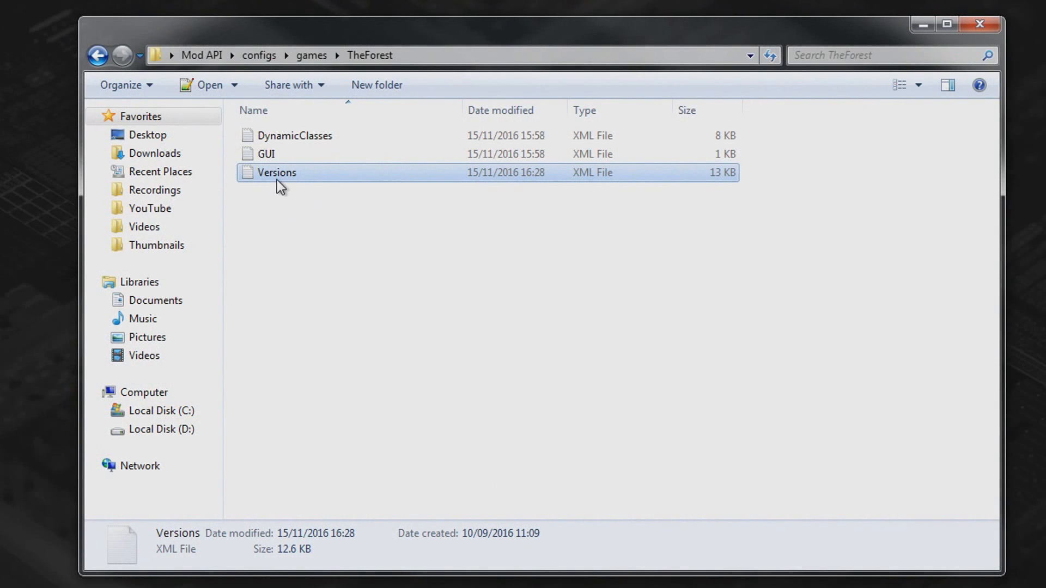
Step: Mark Versions.xml as Read-only in its file properties and apply
right_click(276, 172)
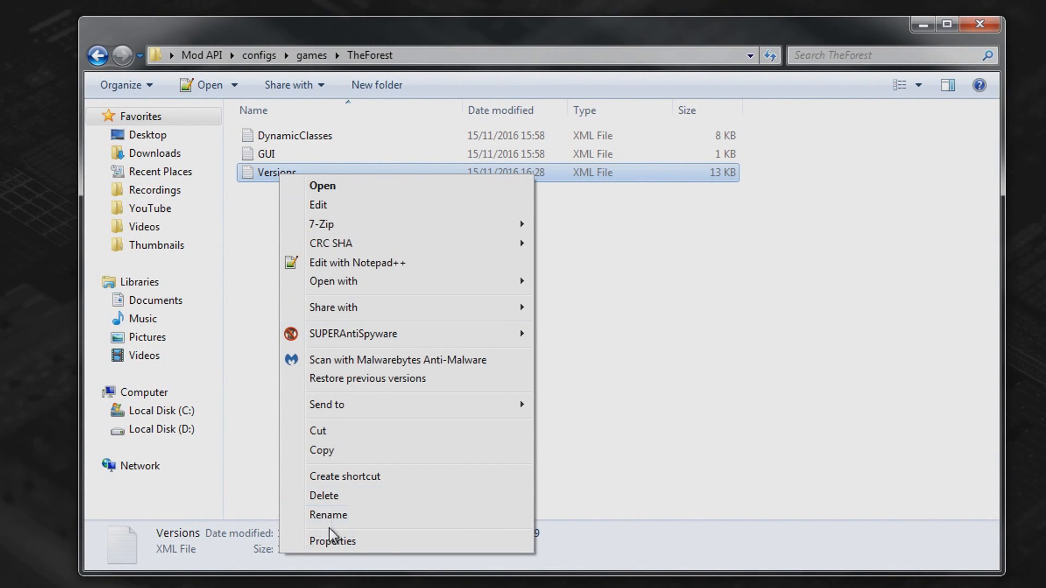
click(332, 541)
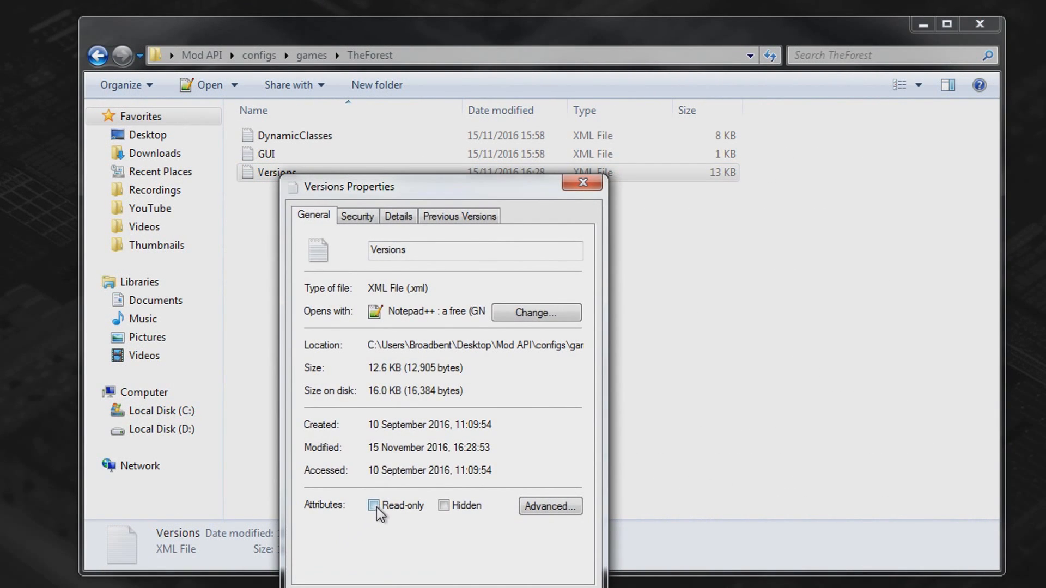
click(374, 504)
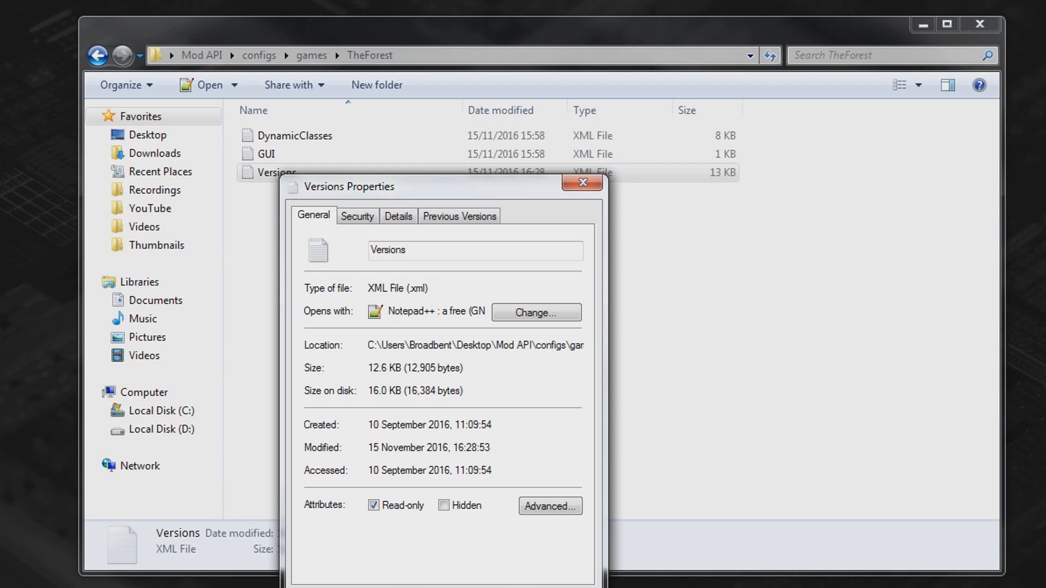
click(580, 182)
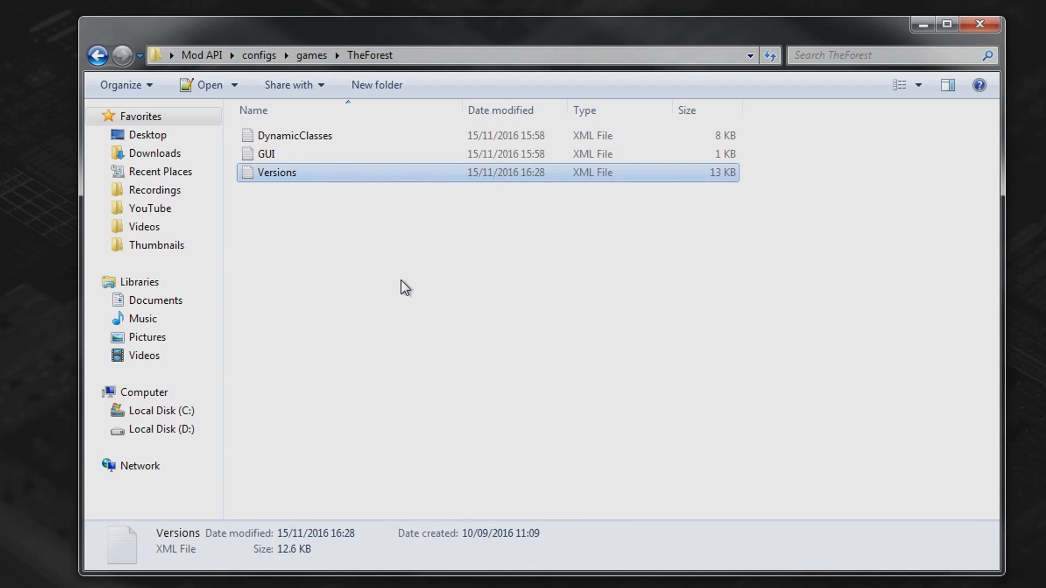
mouse_move(381, 251)
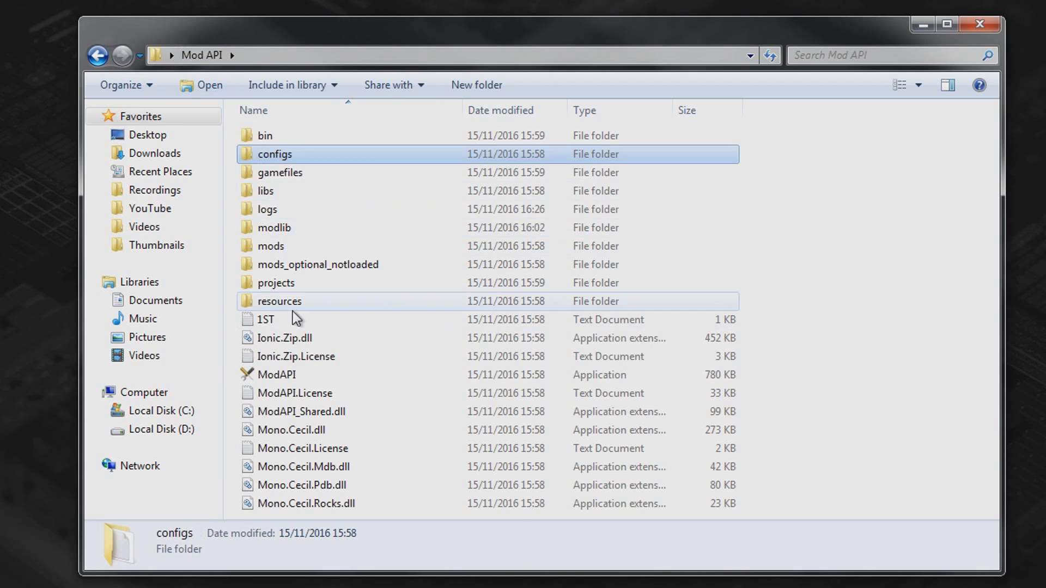
Step: Run ModAPI, enable InventoryMod and NoFog with Remove buildings, and start the game
double_click(275, 374)
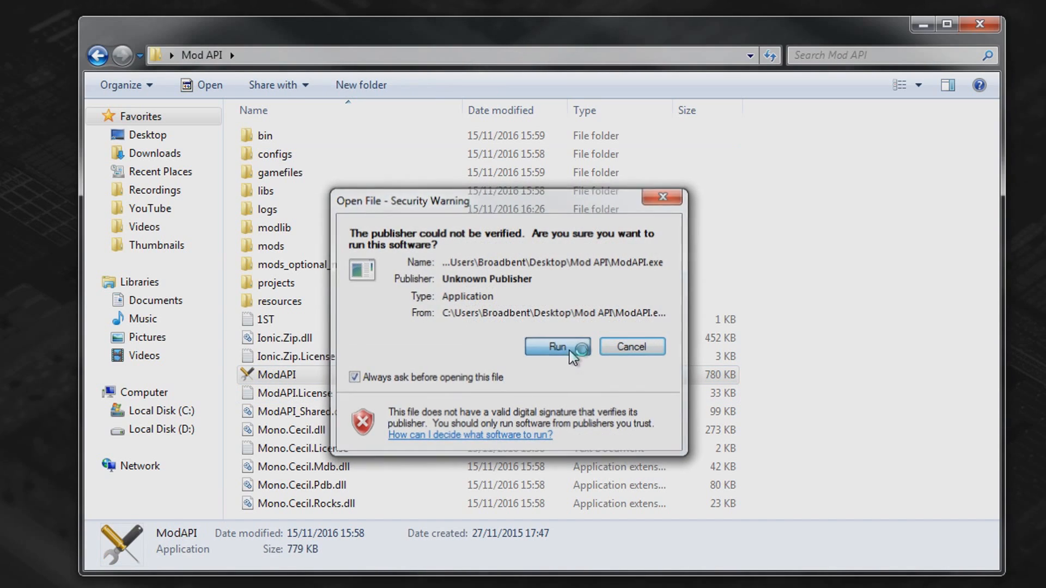
click(557, 347)
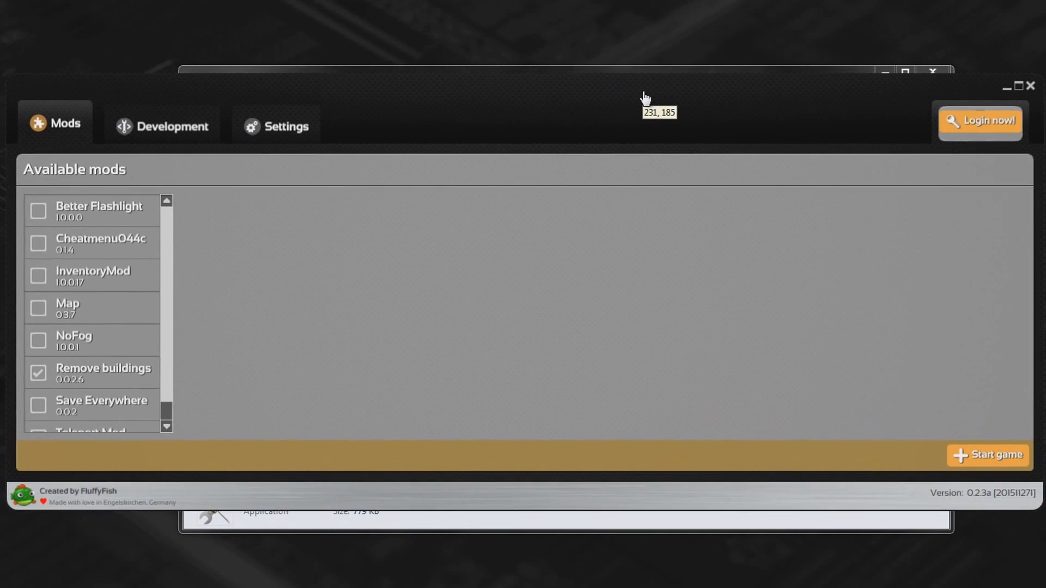
click(38, 275)
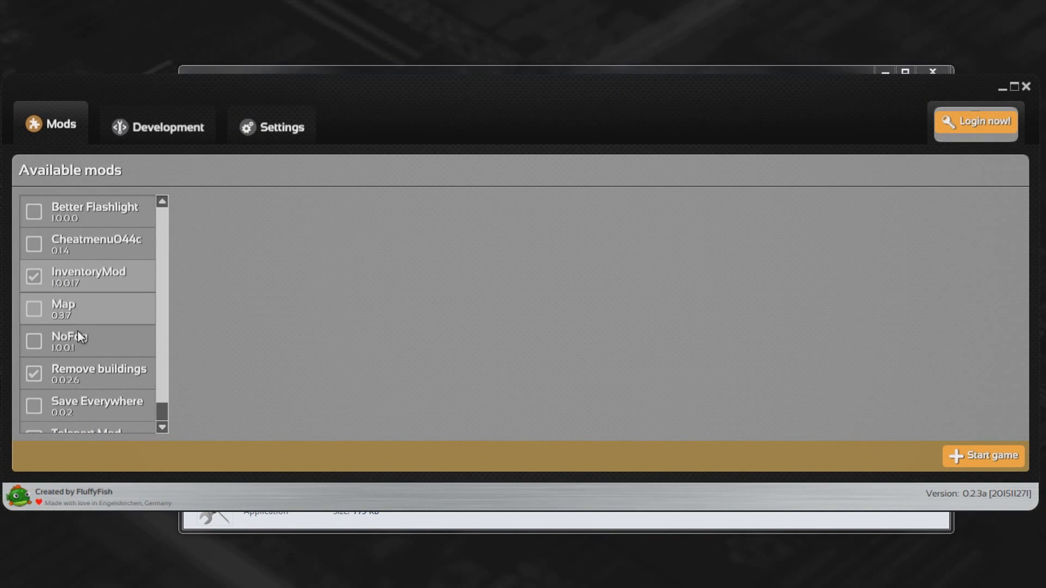
click(34, 341)
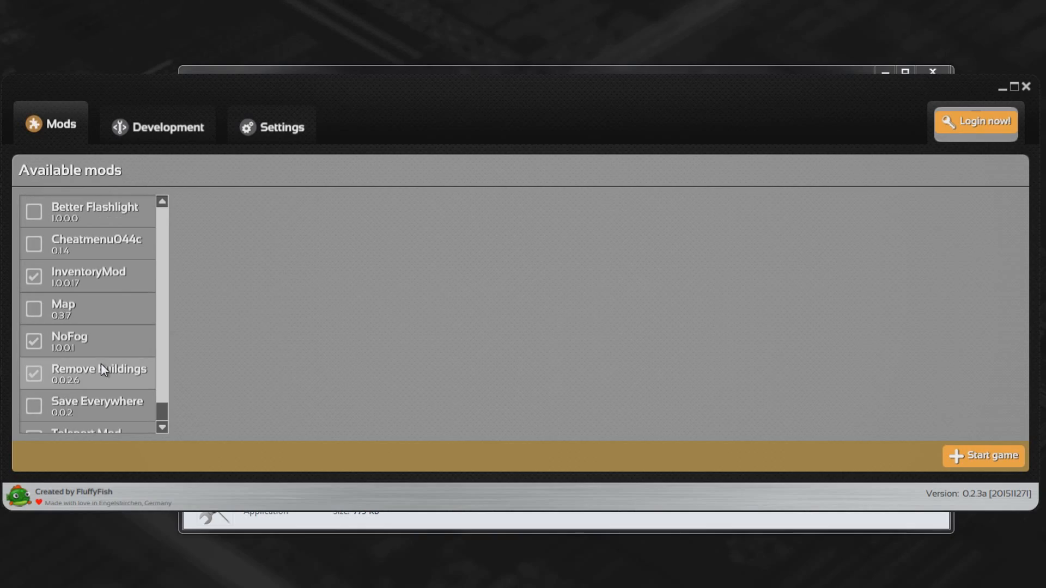
mouse_move(983, 455)
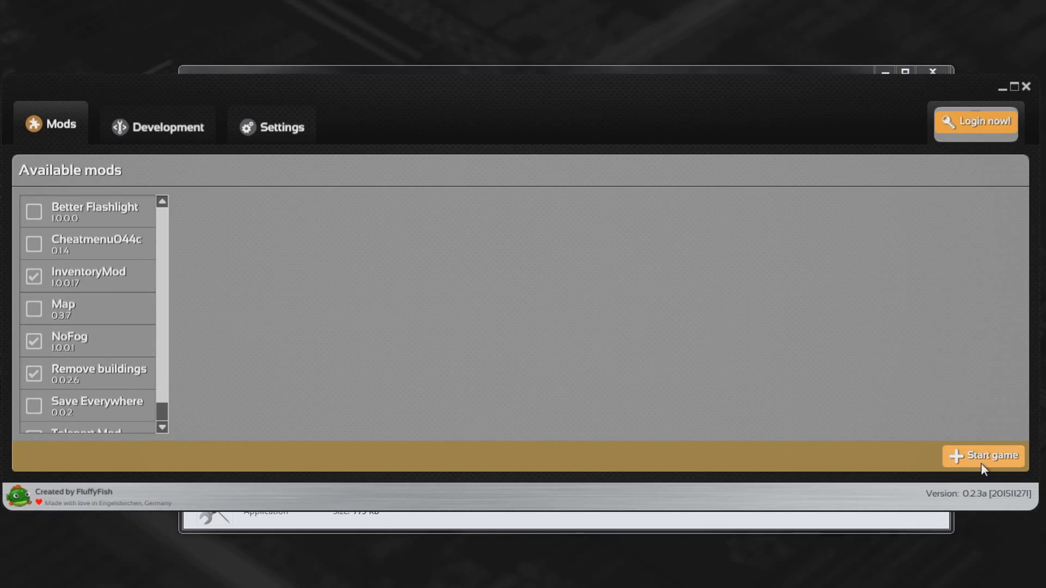
click(983, 456)
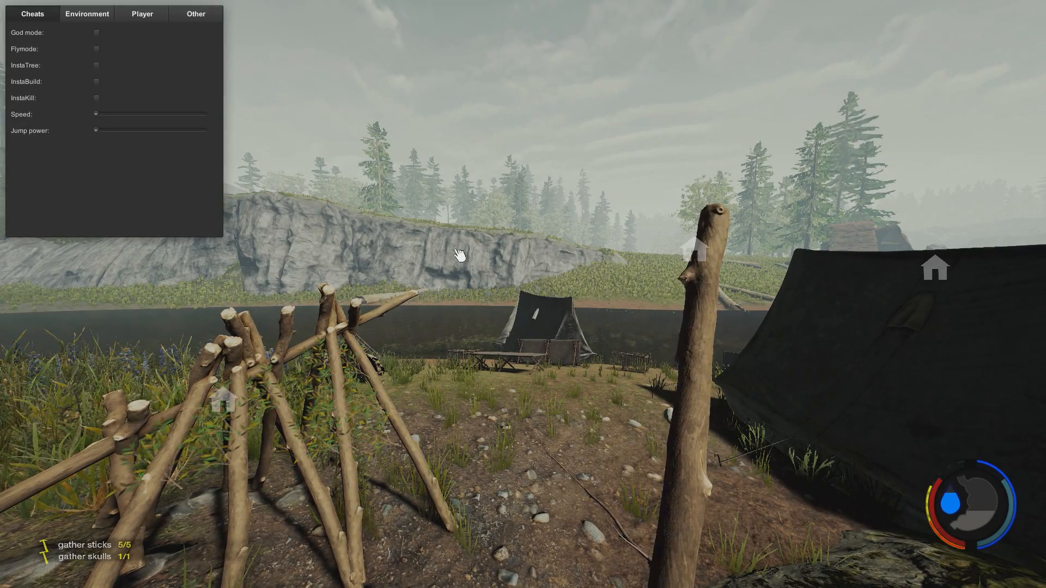
Step: Use the cheat menu to fly high above the forest landscape
click(96, 48)
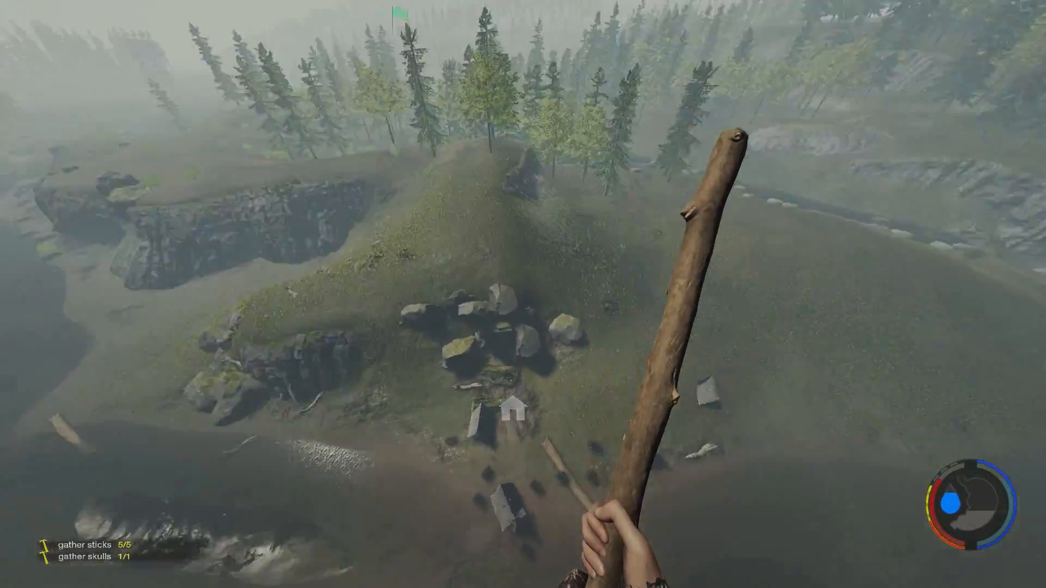
mouse_move(523, 294)
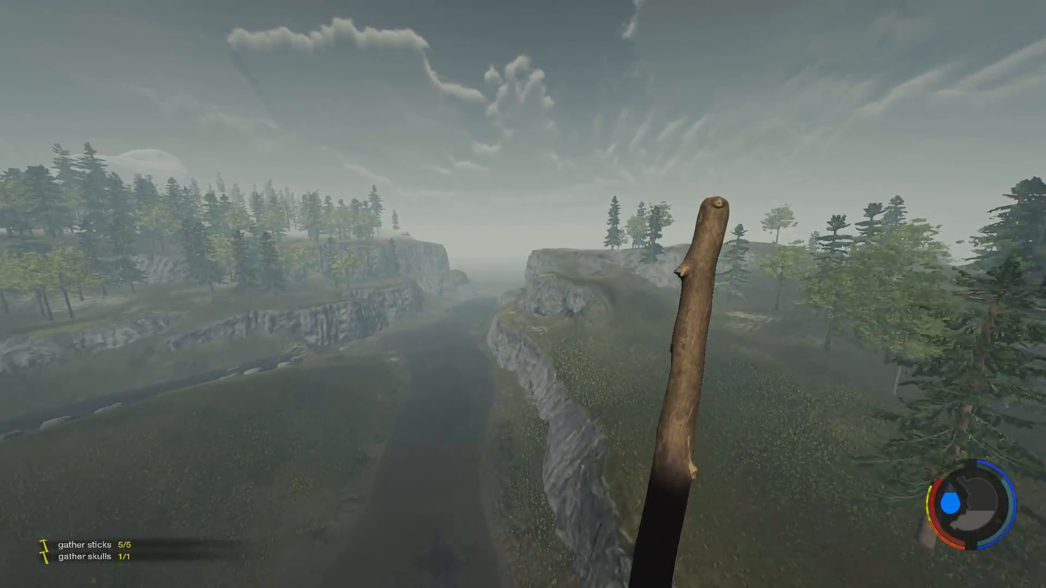
mouse_move(523, 294)
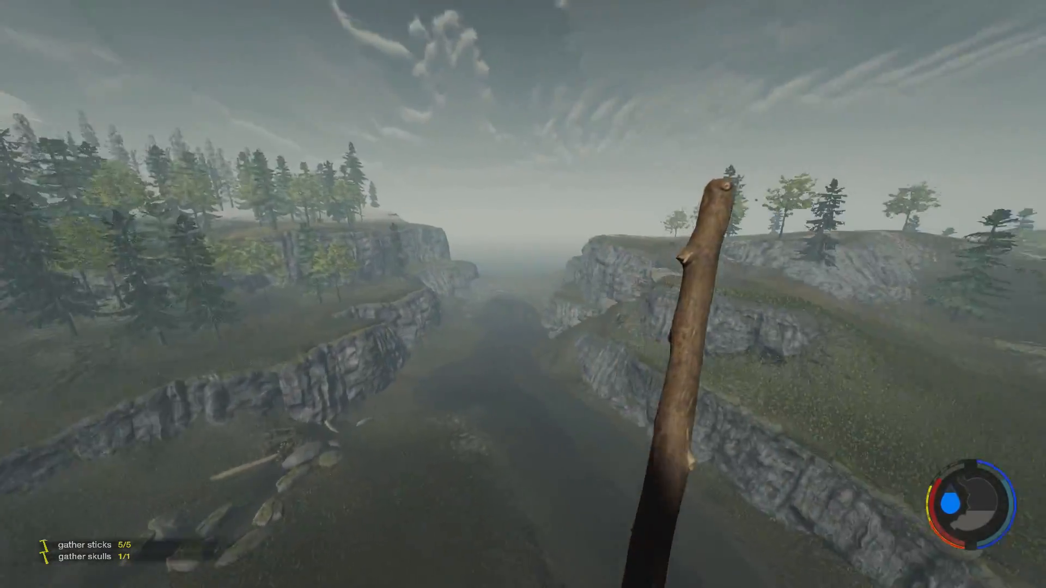
mouse_move(523, 294)
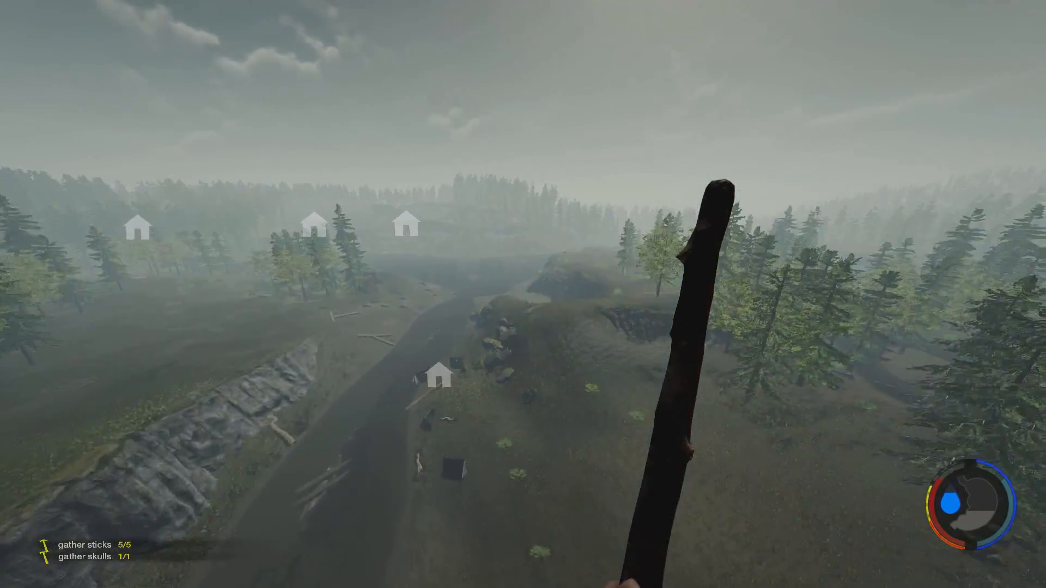
mouse_move(523, 295)
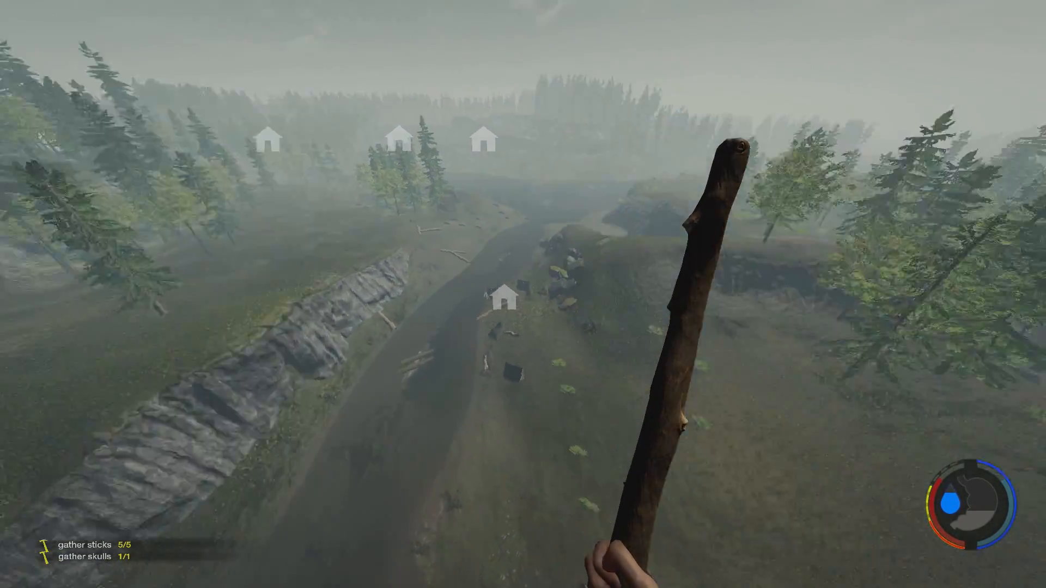